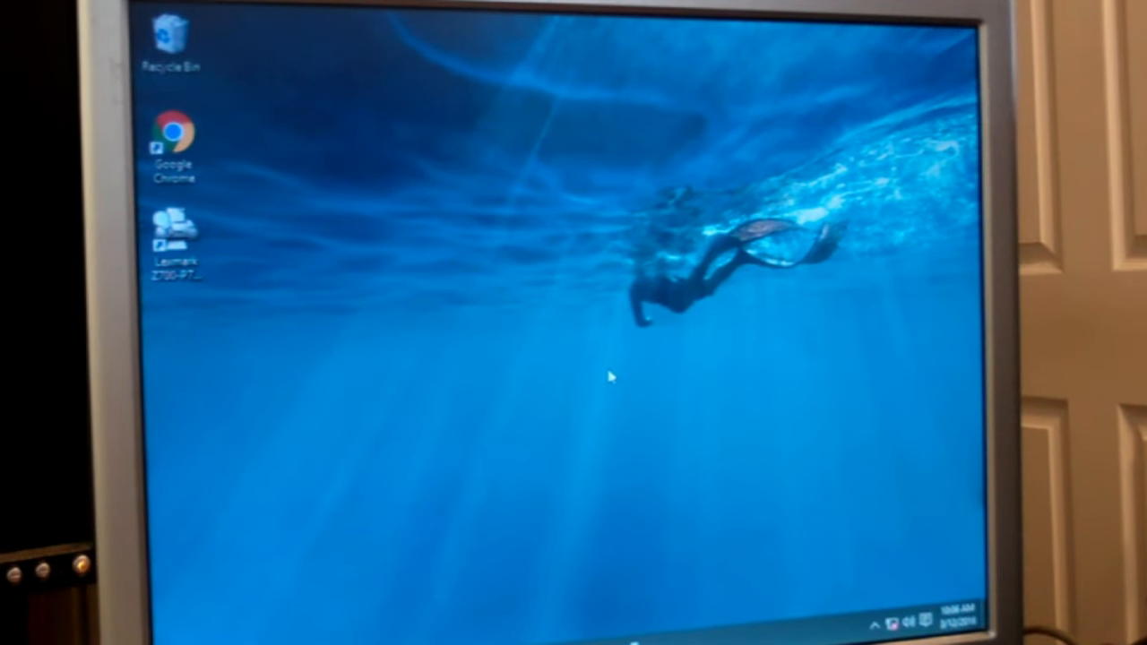
pyautogui.moveTo(502, 502)
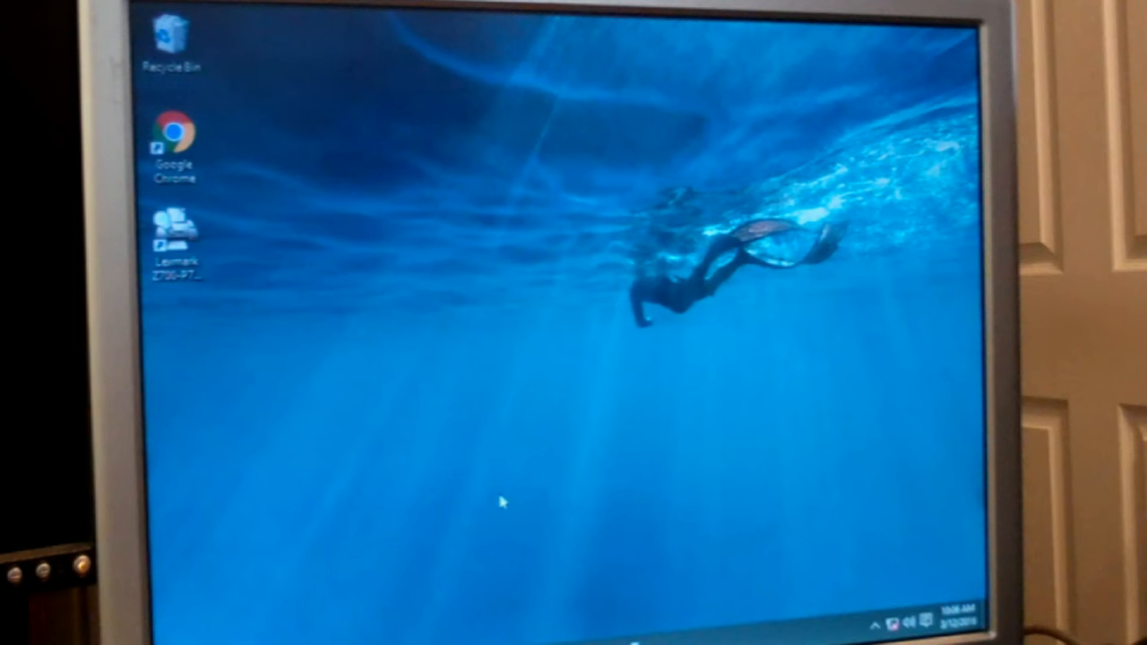